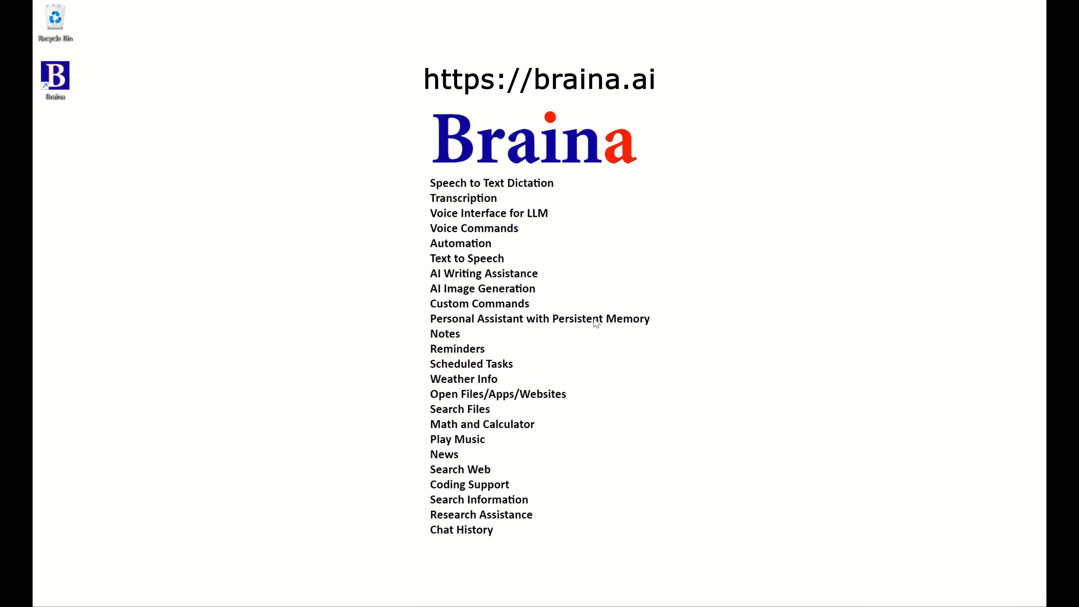
pyautogui.moveTo(583, 303)
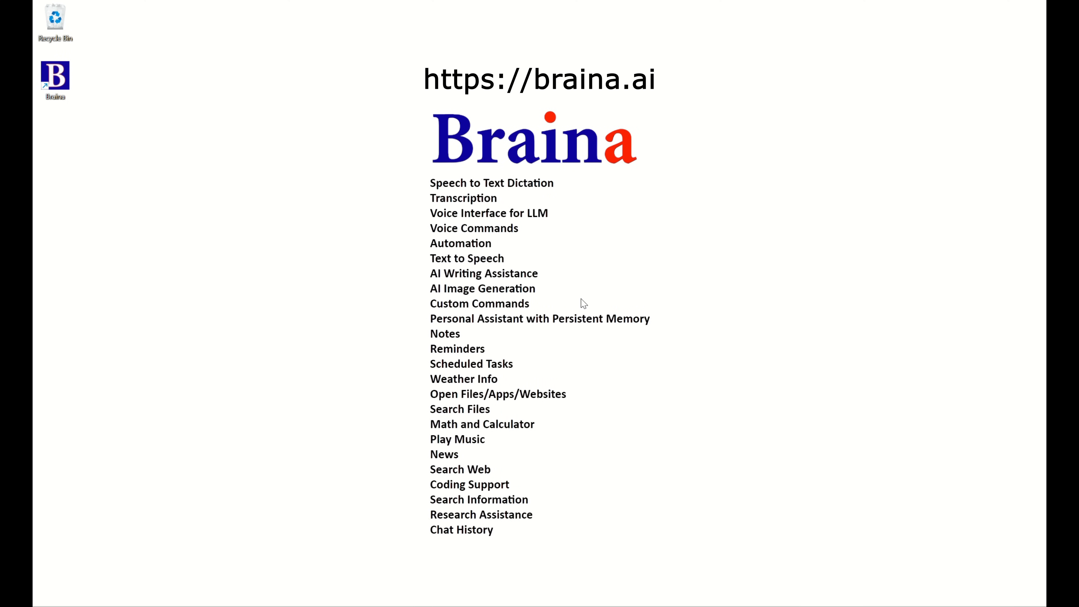
pyautogui.moveTo(355, 279)
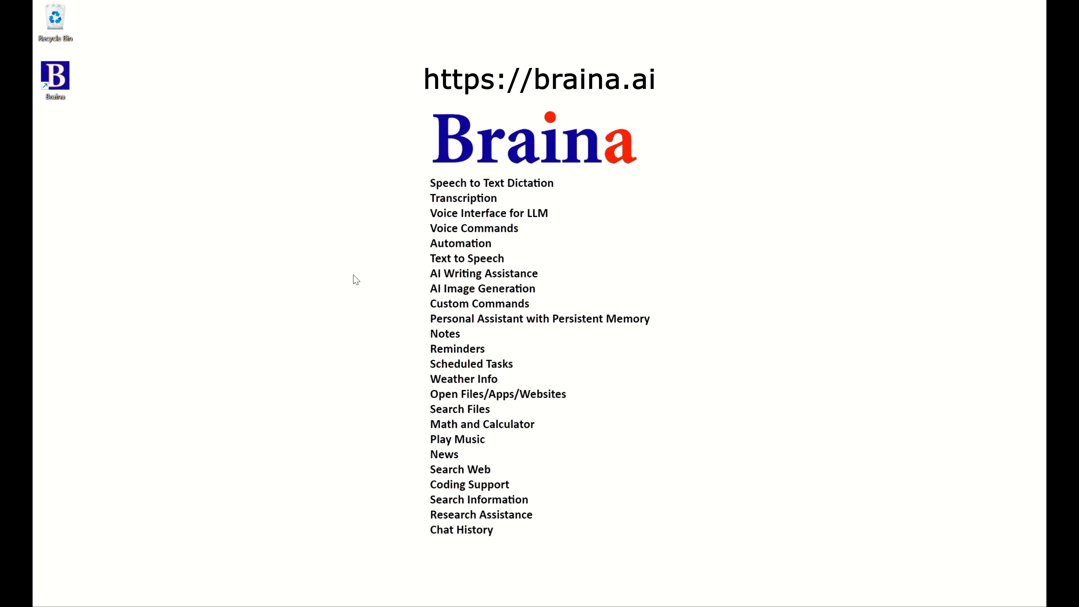
pyautogui.moveTo(492, 312)
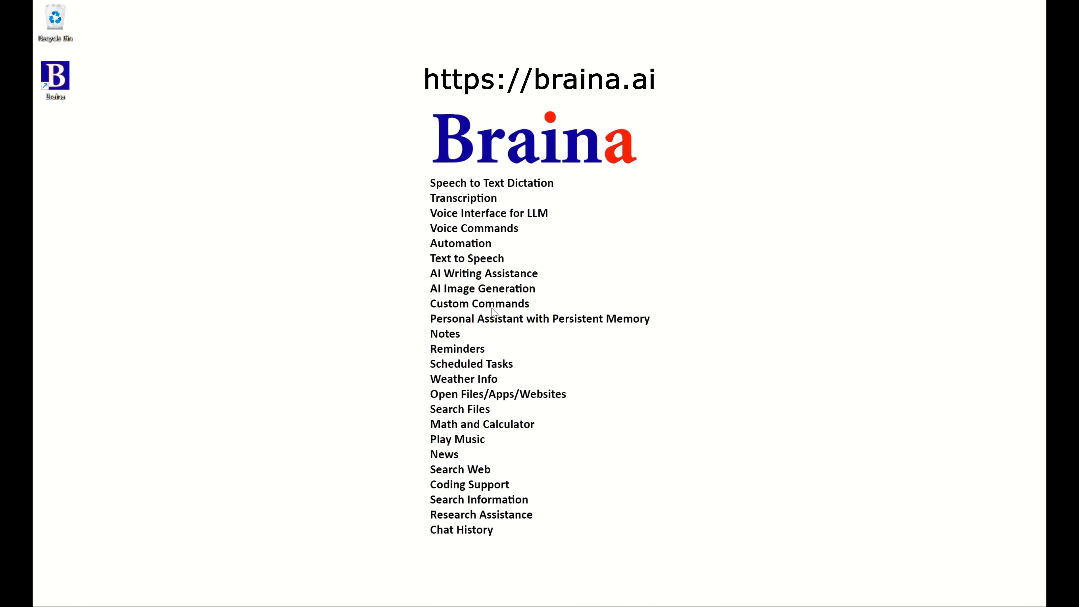
pyautogui.moveTo(591, 325)
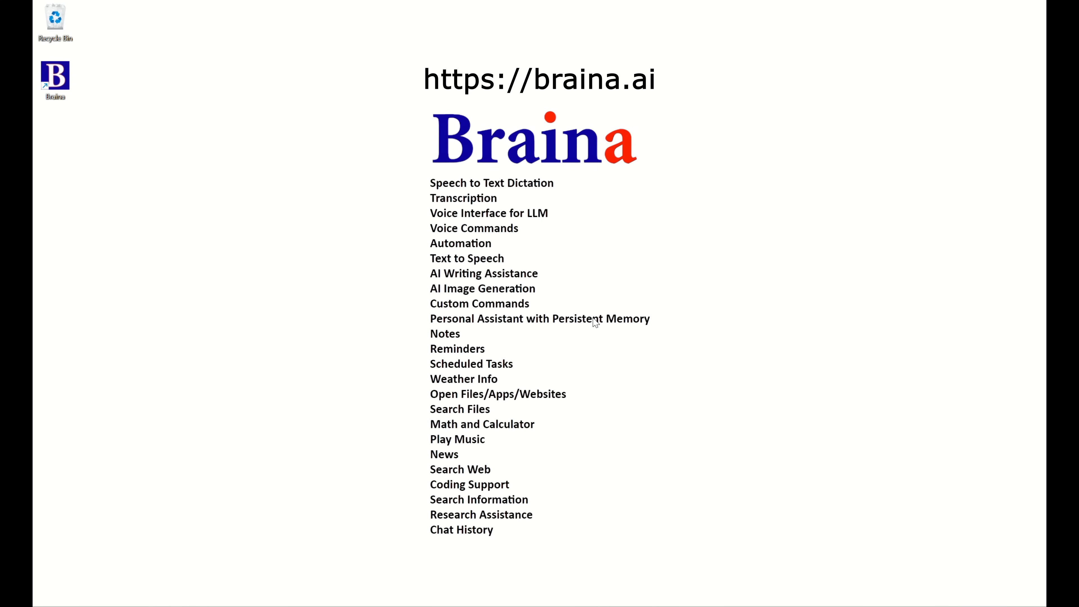
pyautogui.moveTo(361, 281)
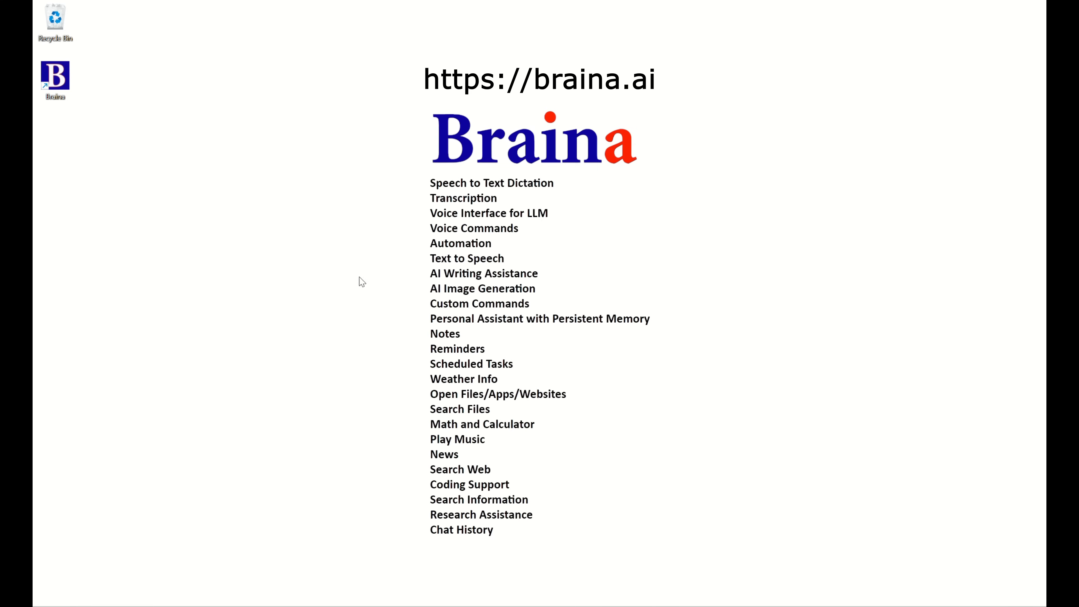
pyautogui.moveTo(494, 311)
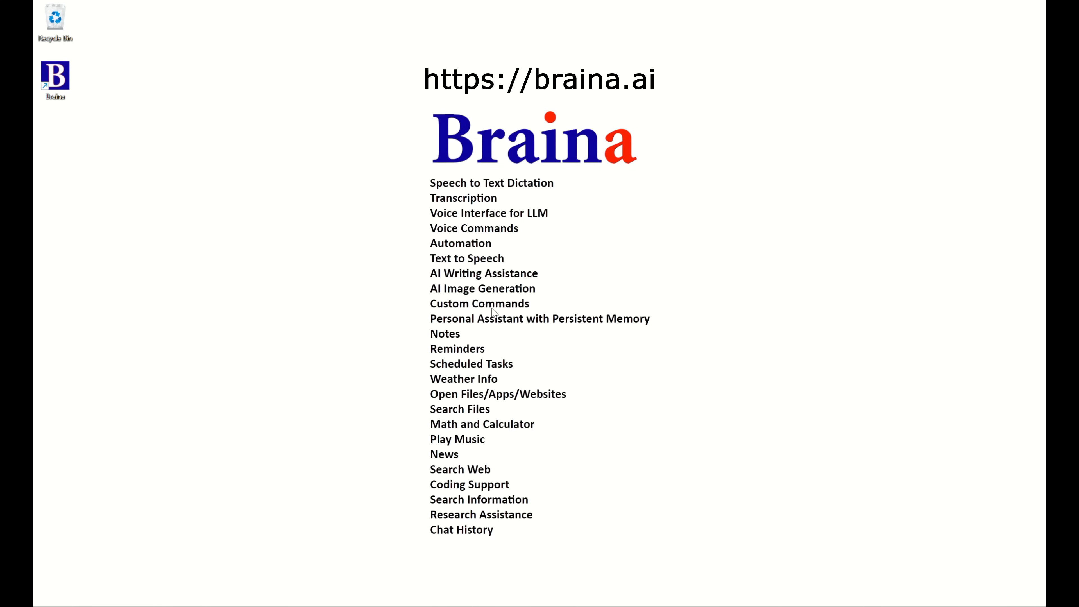
pyautogui.moveTo(595, 323)
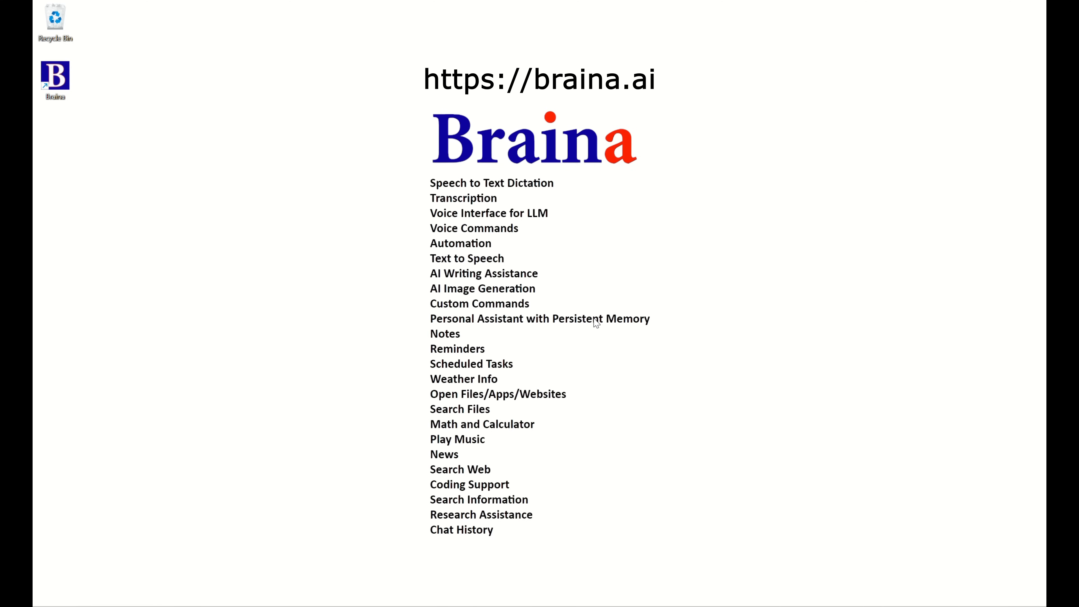
pyautogui.moveTo(582, 304)
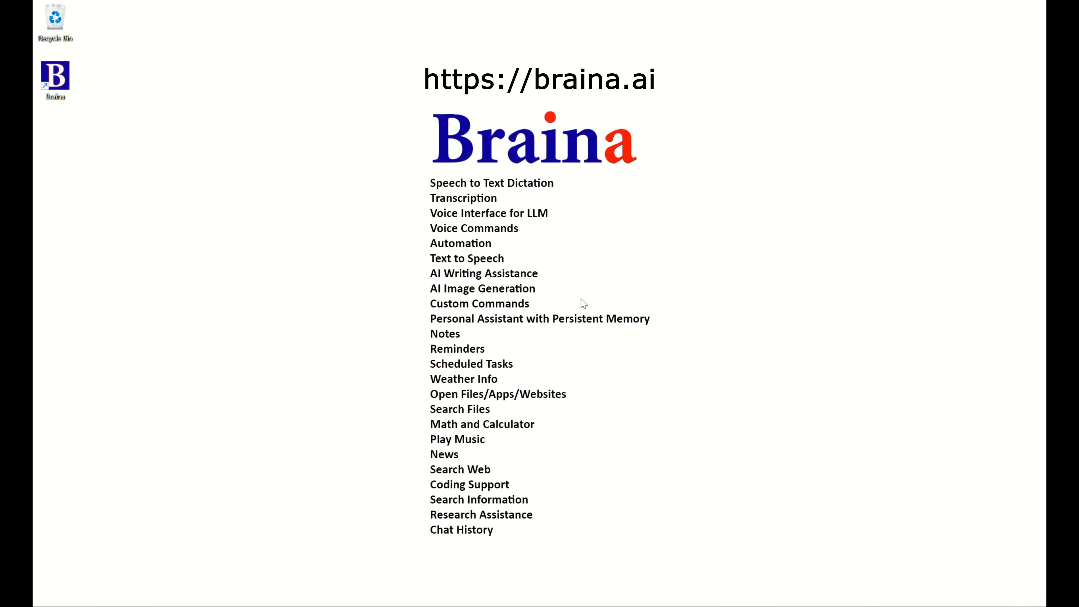
pyautogui.moveTo(561, 294)
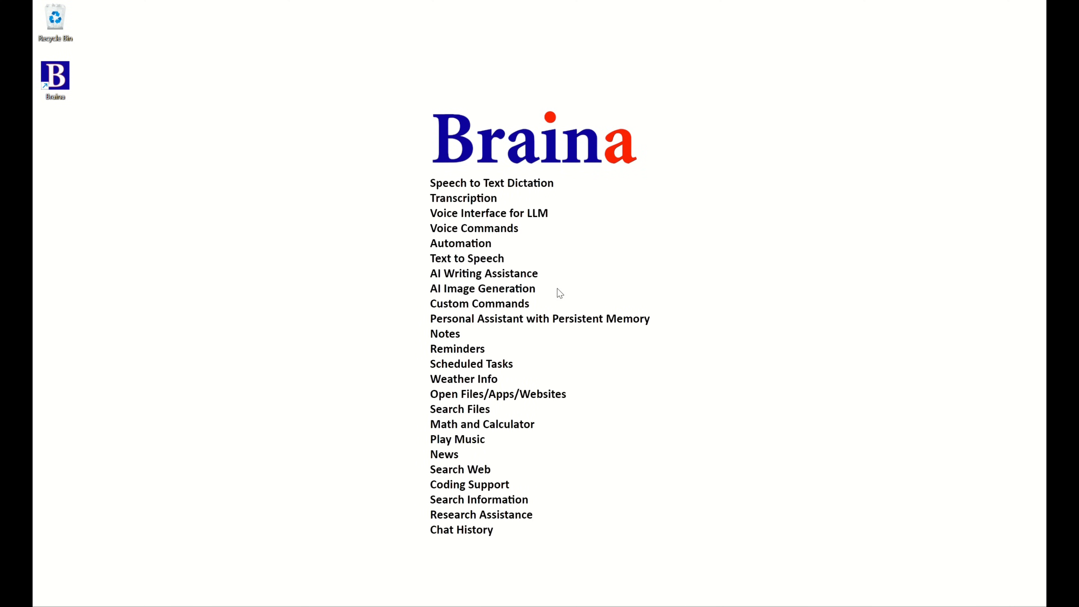
# Step: Launch Braina, choose GPT-4 Omni as the model and switch LLM mode on
pyautogui.doubleClick(55, 76)
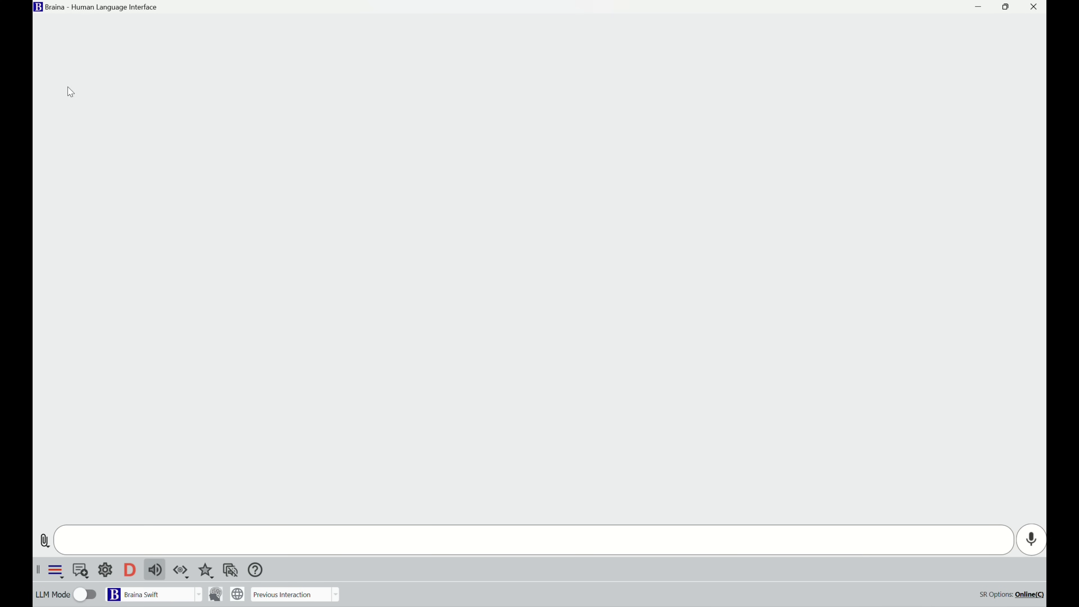
pyautogui.moveTo(456, 241)
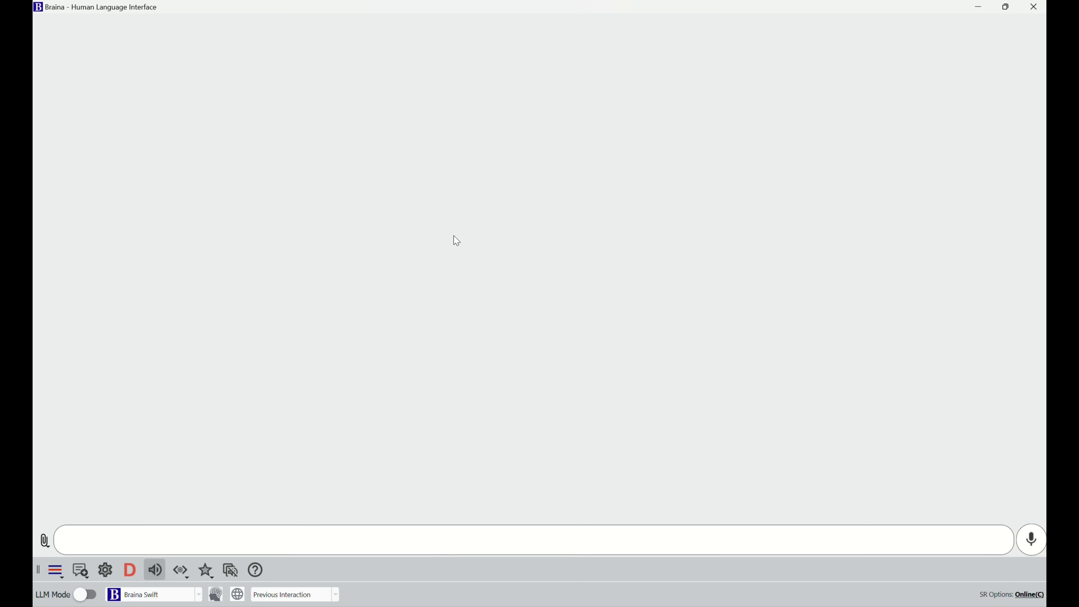
pyautogui.moveTo(459, 264)
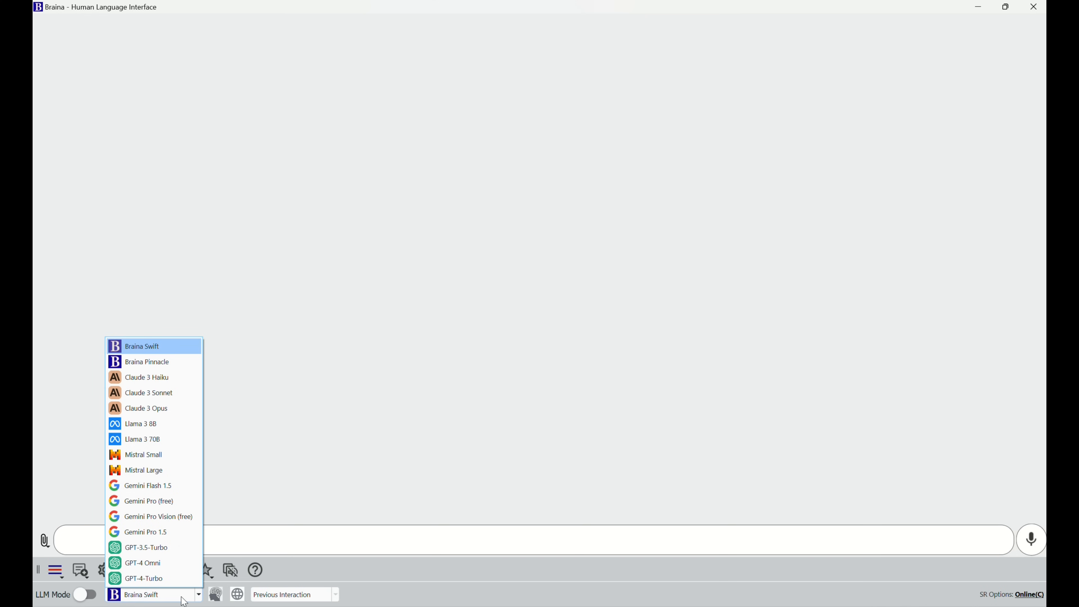
pyautogui.moveTo(143, 563)
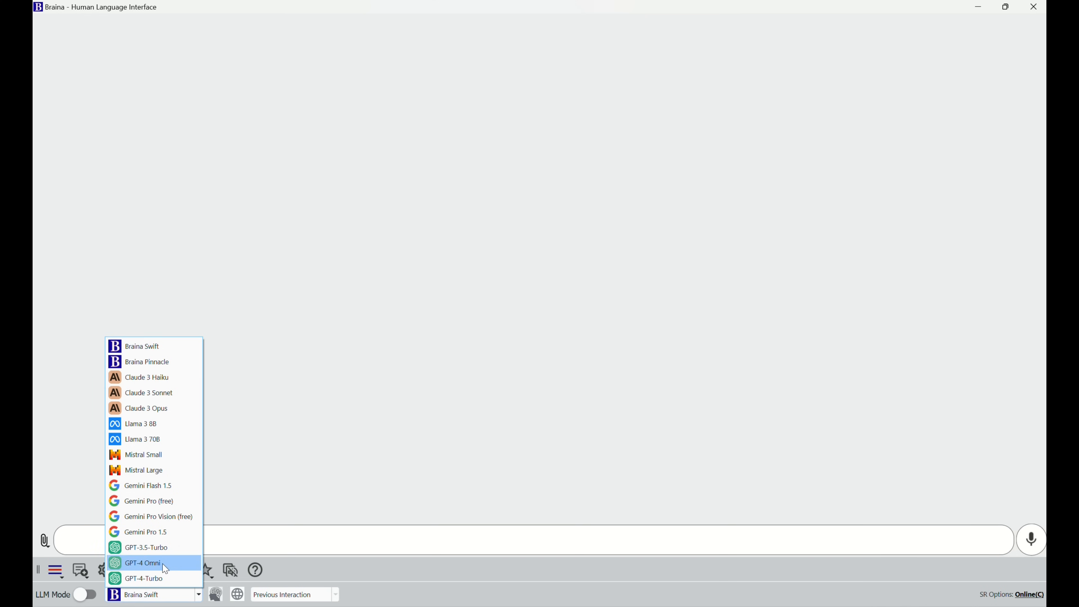
pyautogui.click(142, 563)
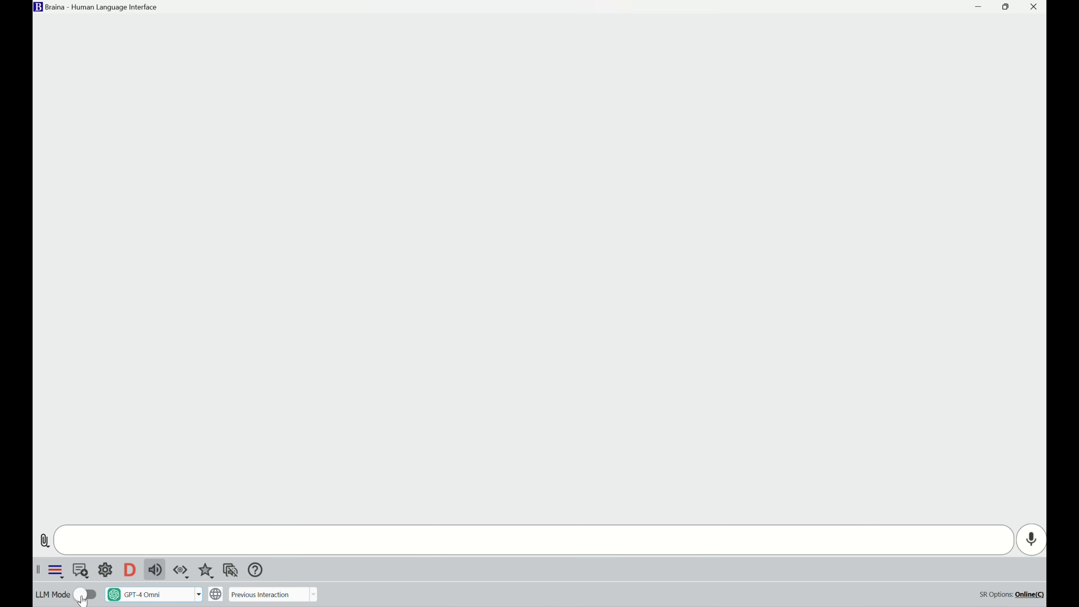
pyautogui.click(86, 594)
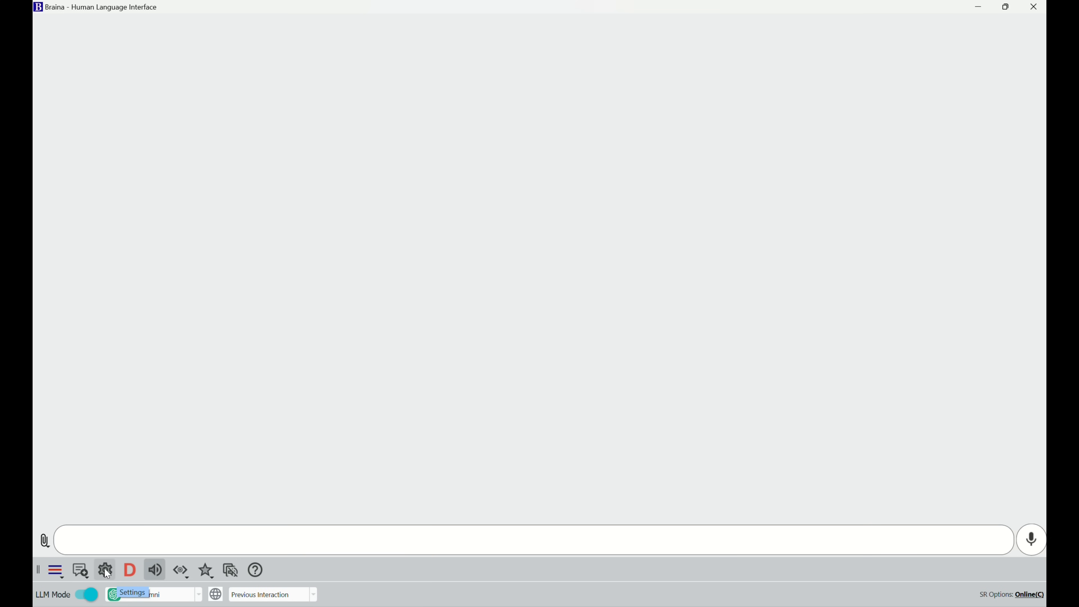
# Step: In Voice and Language settings, keep Advanced AI Voice – Nova and apply the changes
pyautogui.click(104, 570)
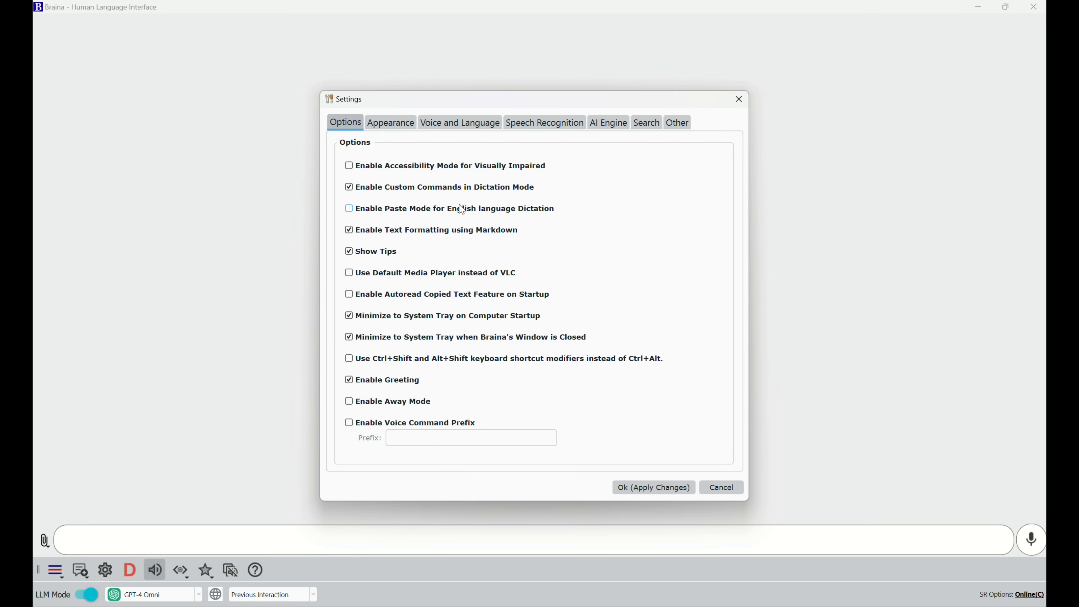
pyautogui.click(459, 122)
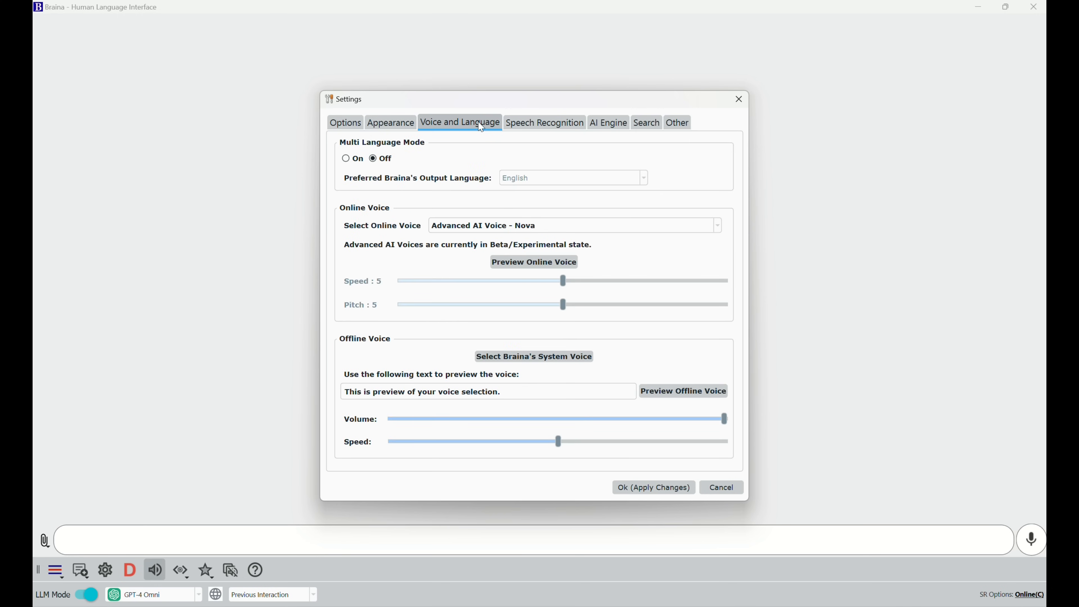
pyautogui.moveTo(533, 184)
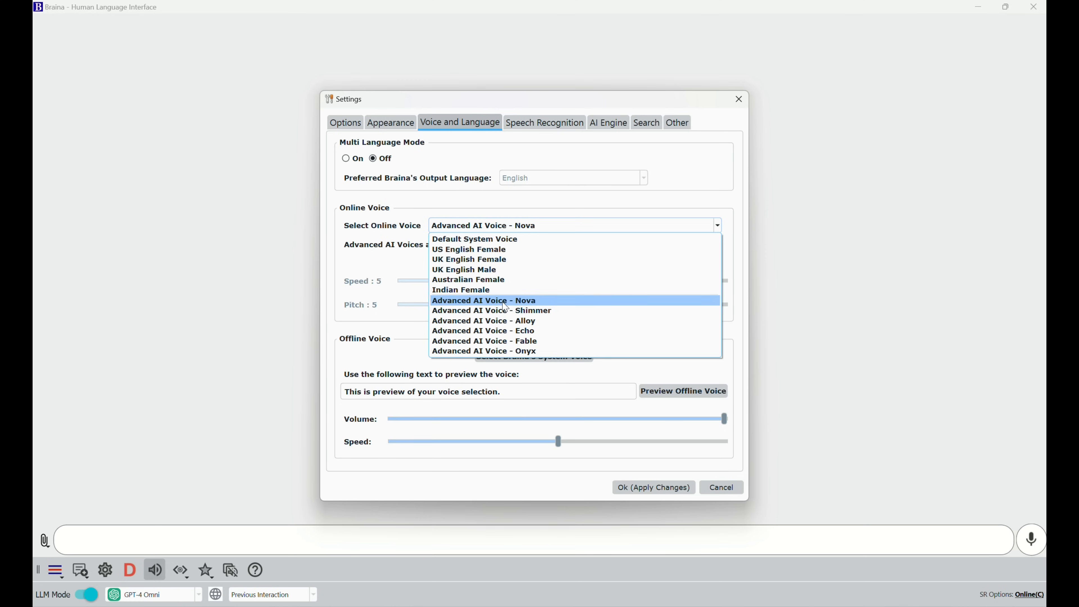
pyautogui.click(484, 300)
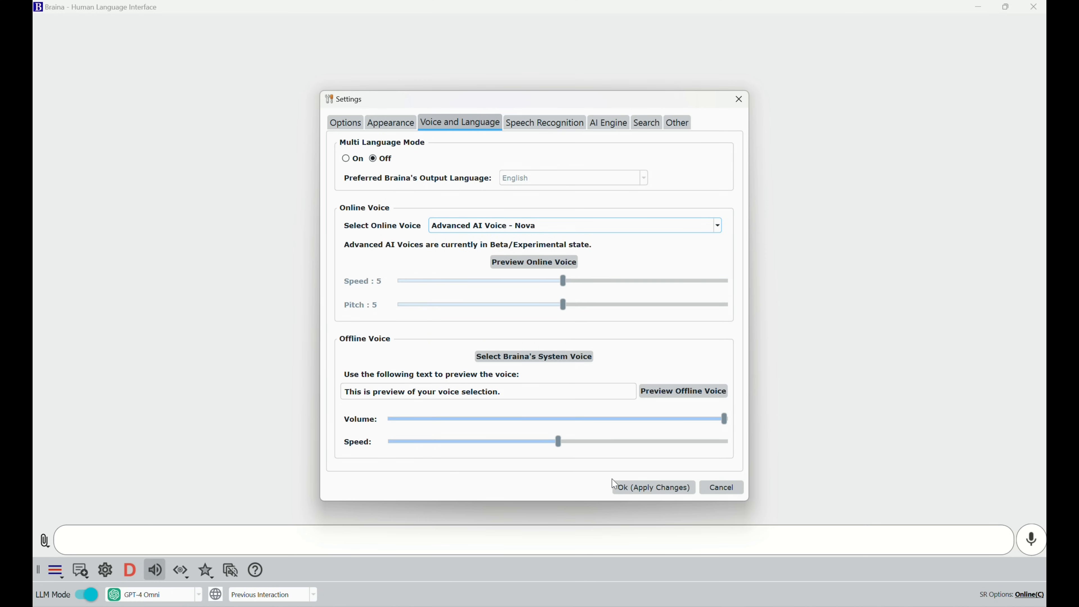
pyautogui.moveTo(652, 487)
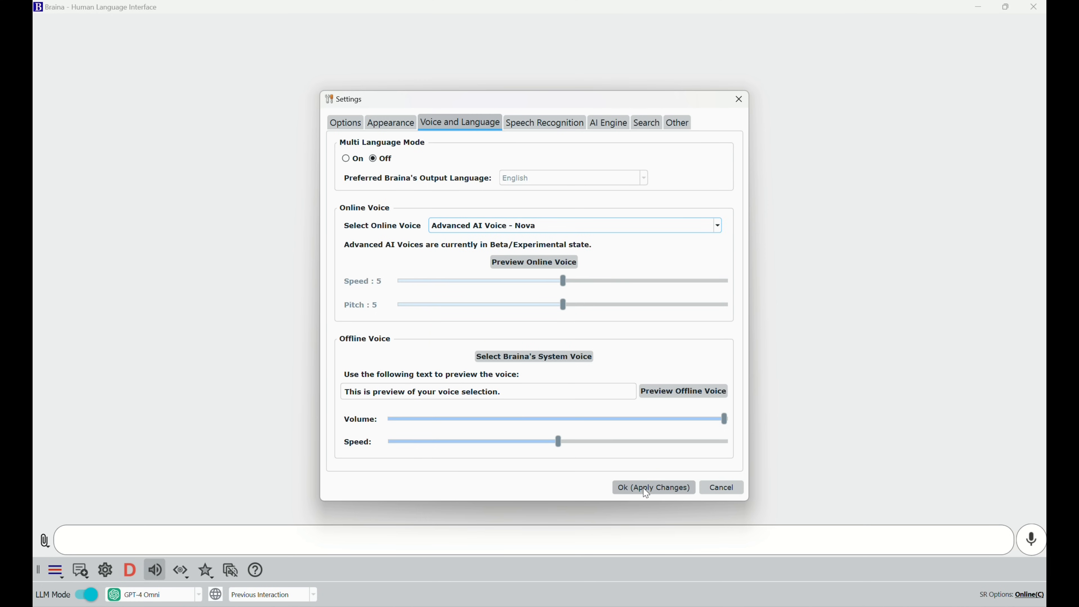
pyautogui.click(653, 487)
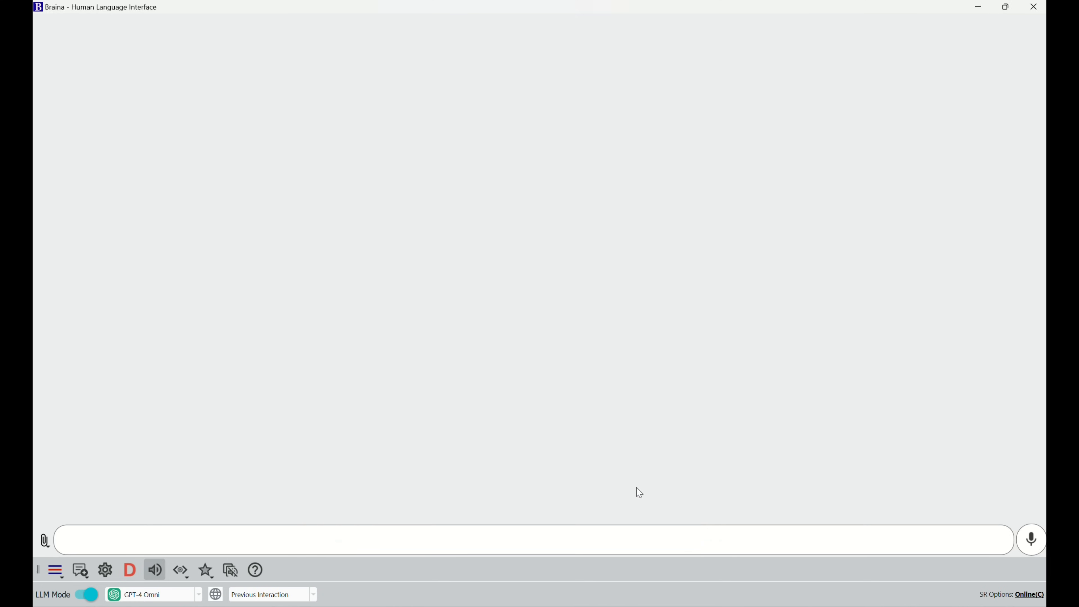
pyautogui.moveTo(608, 469)
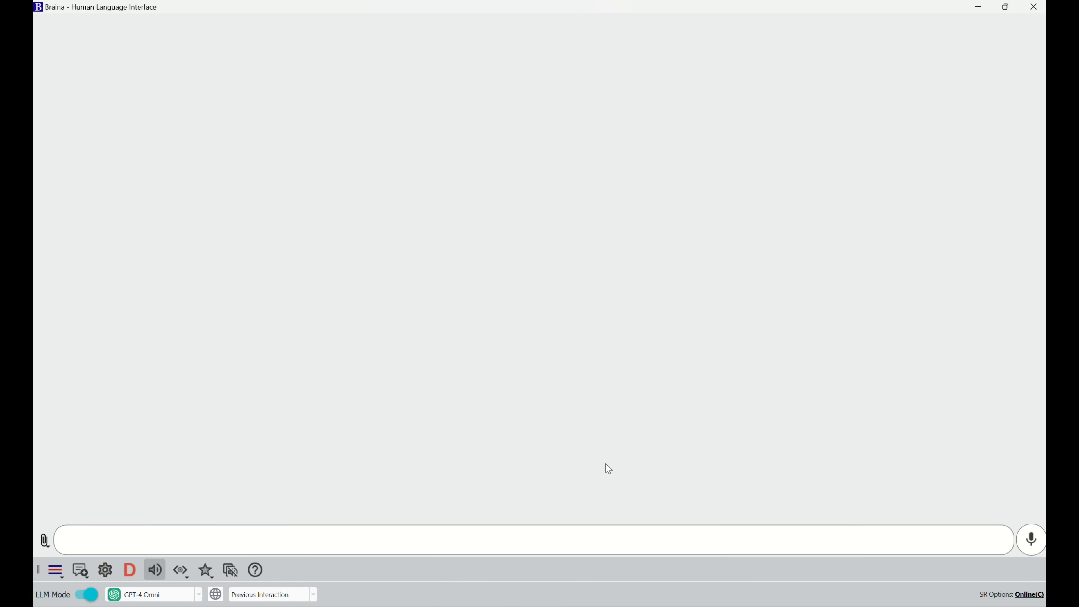
pyautogui.moveTo(605, 465)
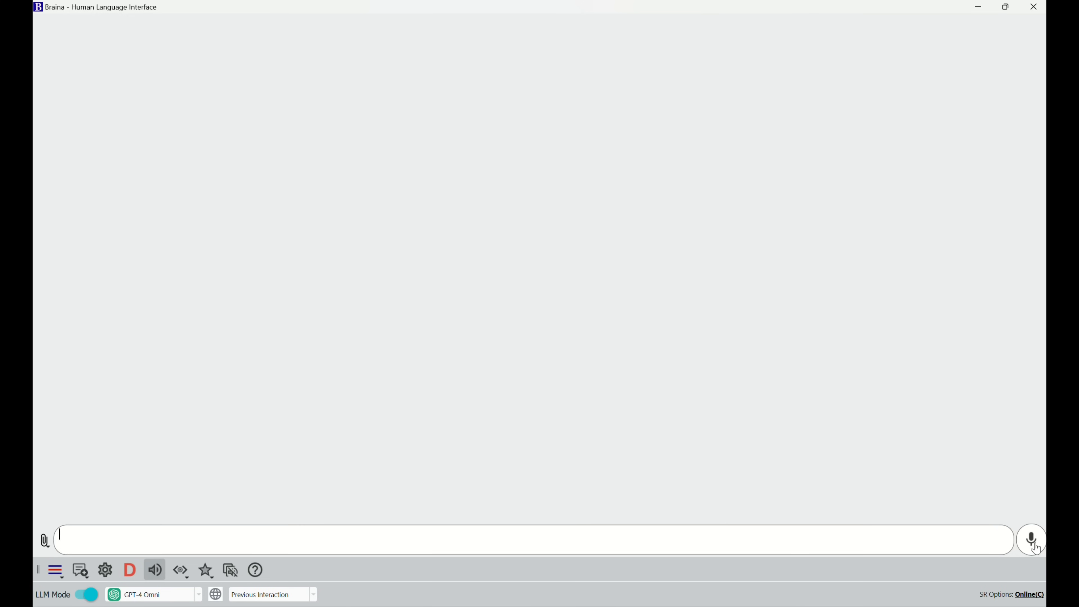
# Step: Start microphone listening and view the image, file and webpage attachment options
pyautogui.click(1032, 539)
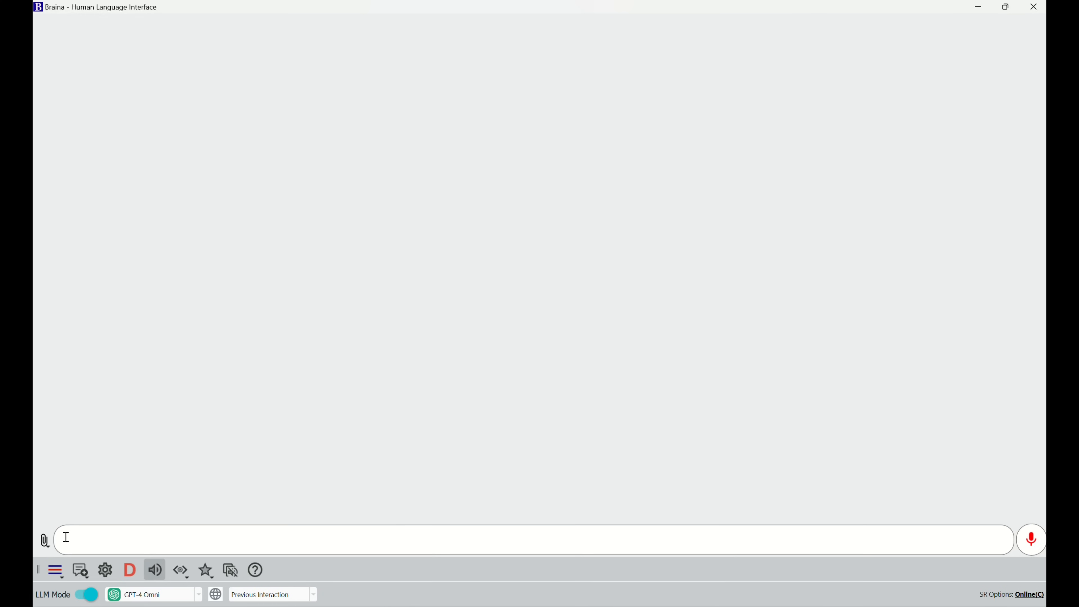
pyautogui.click(44, 540)
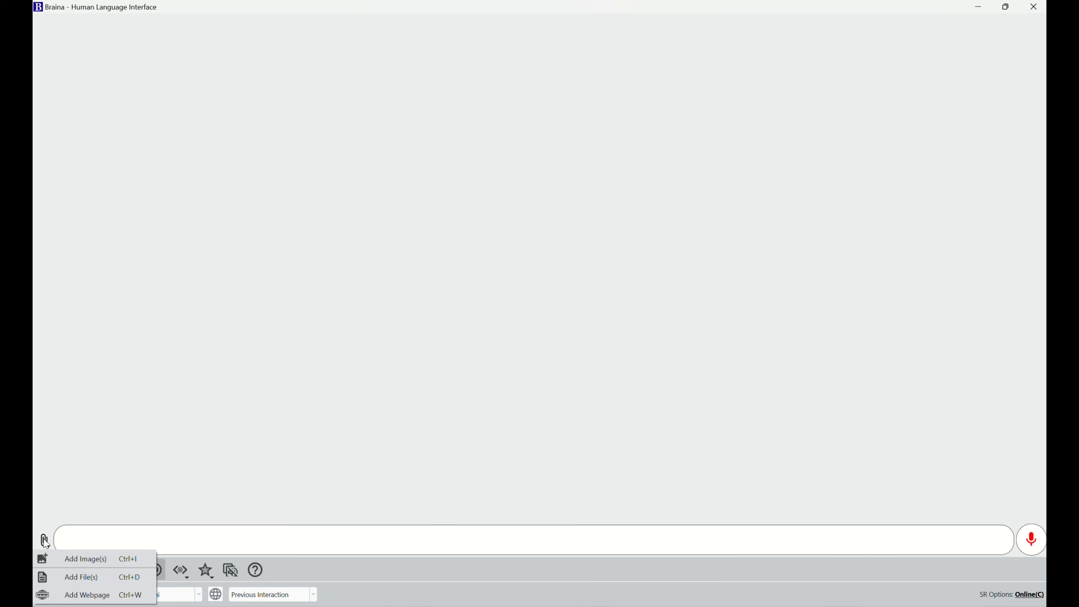
pyautogui.moveTo(197, 528)
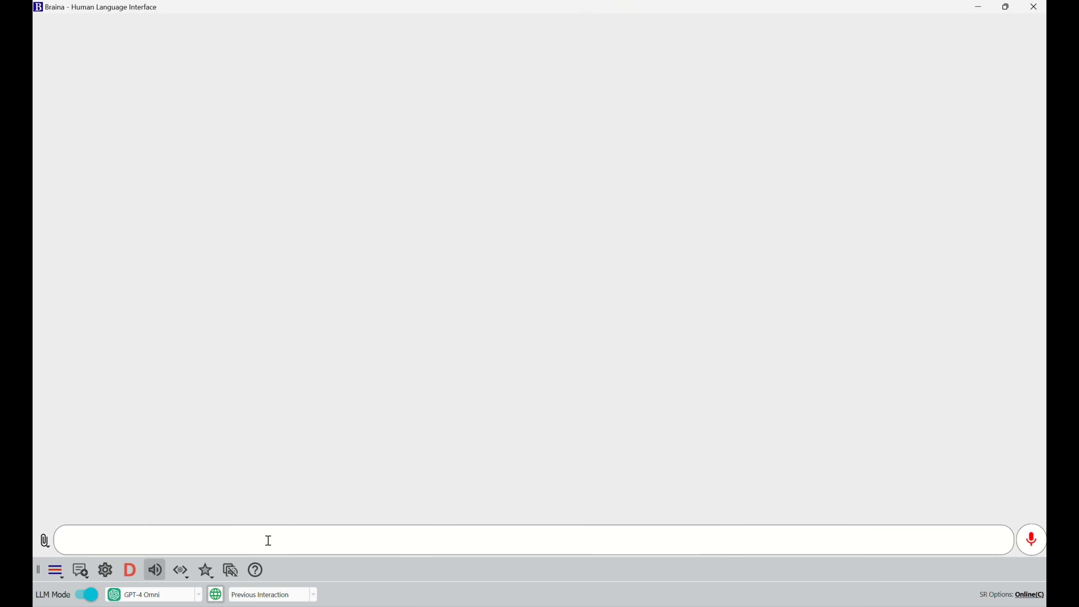
pyautogui.moveTo(356, 463)
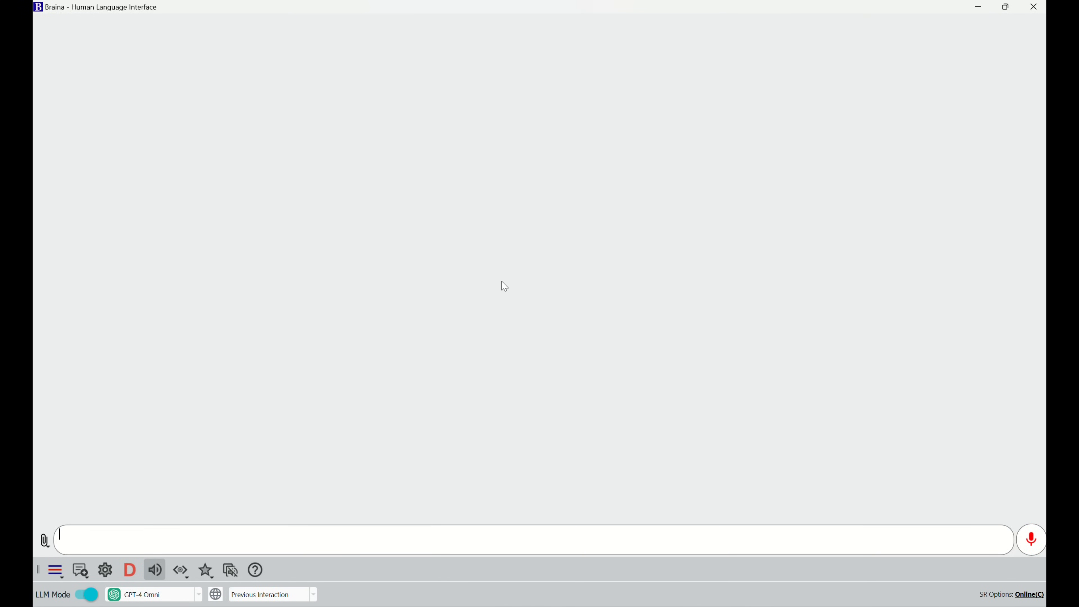
pyautogui.moveTo(159, 534)
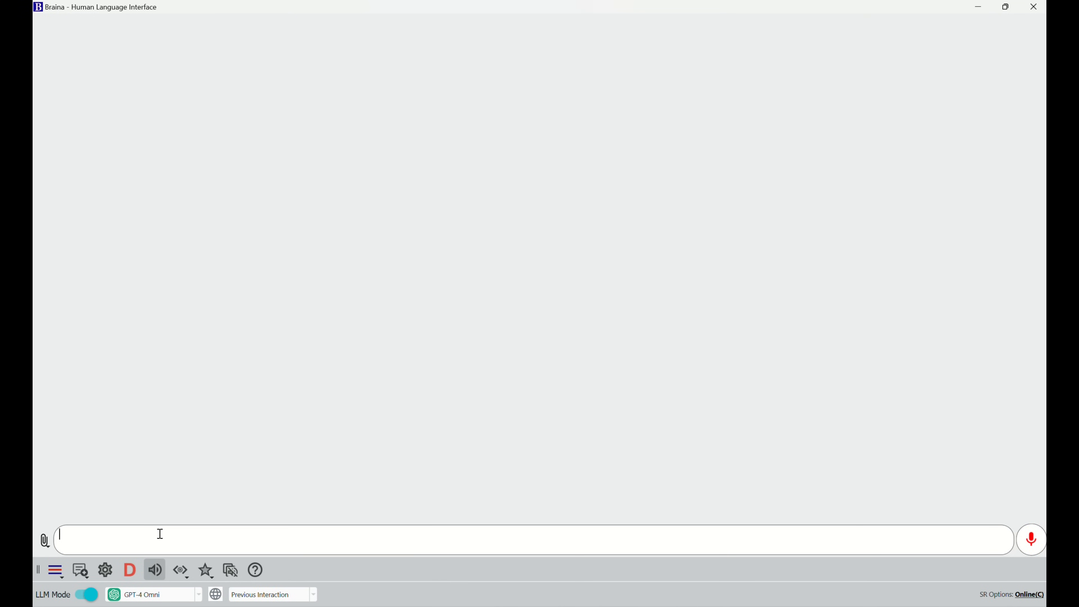
pyautogui.moveTo(129, 570)
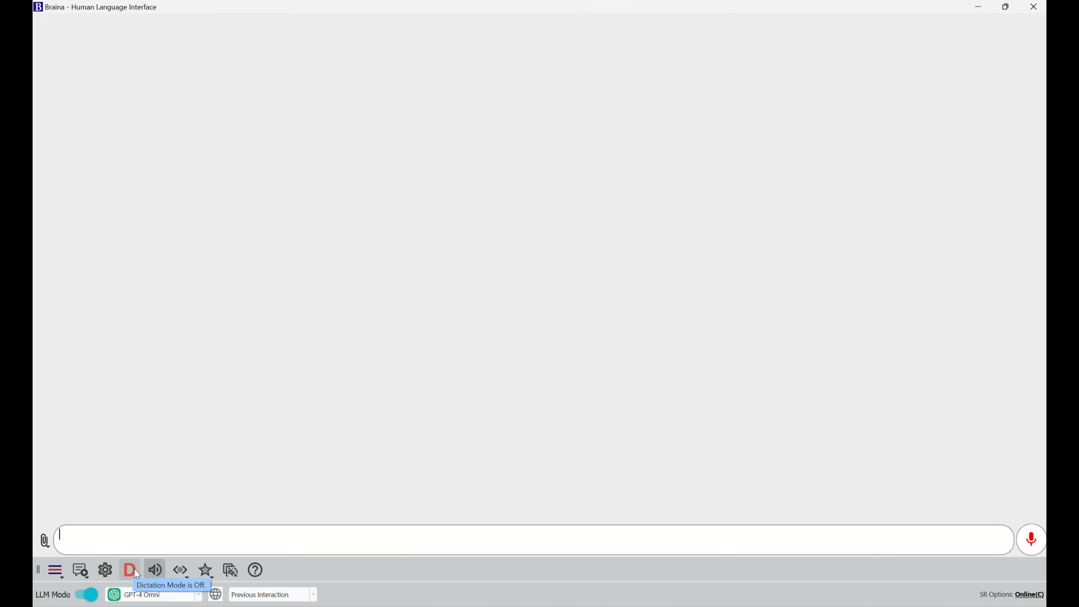
# Step: Switch on dictation mode via the D button and focus the question box
pyautogui.click(129, 570)
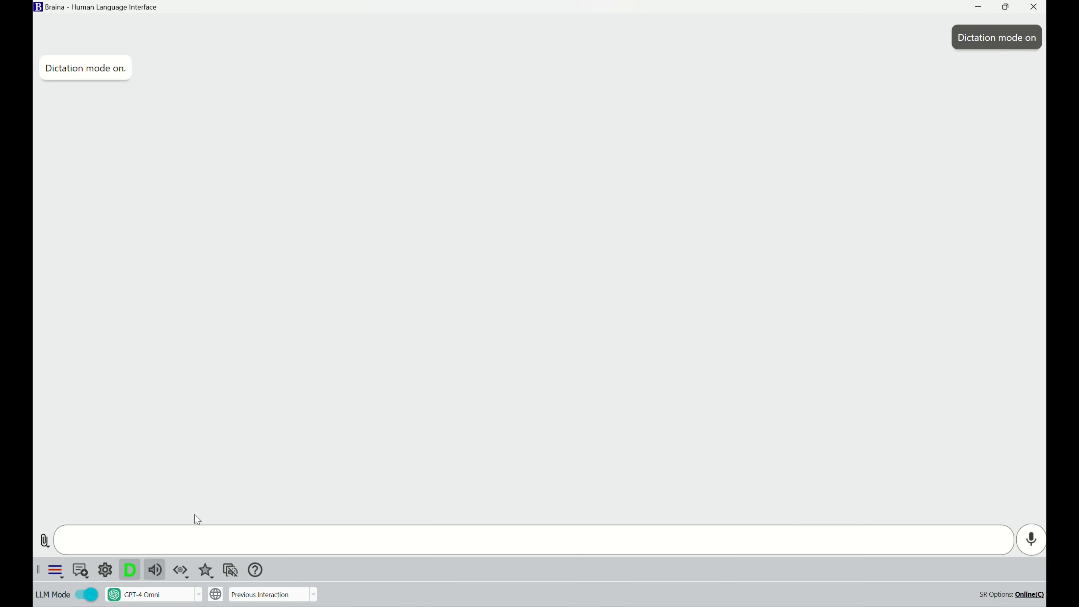
pyautogui.click(1029, 539)
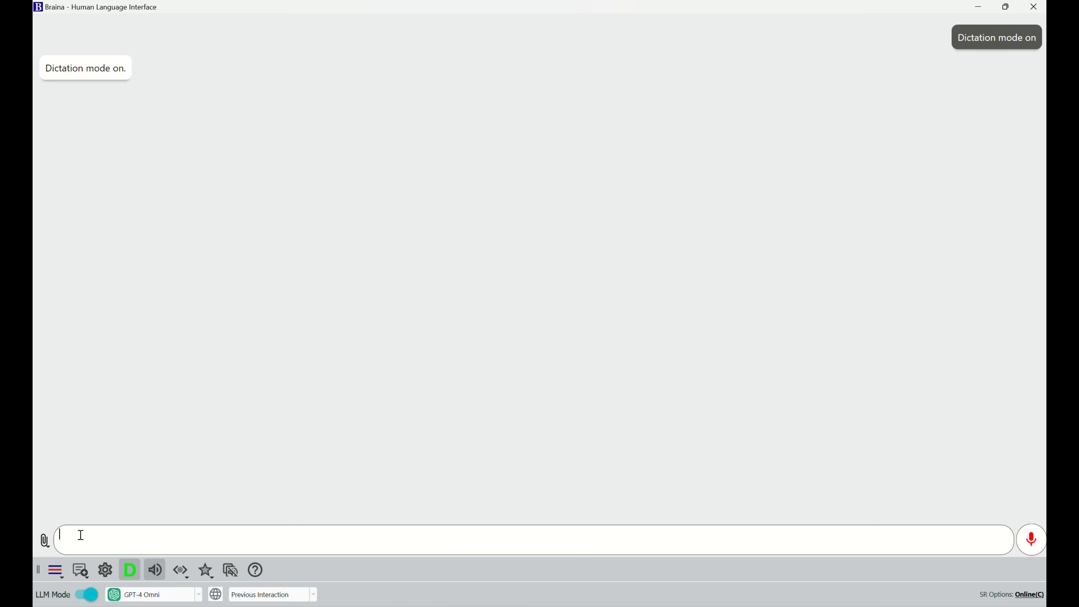
# Step: Dictate 'what are the top five features of Braina?' and submit it to the assistant
pyautogui.write('what are the top five features of Braina')
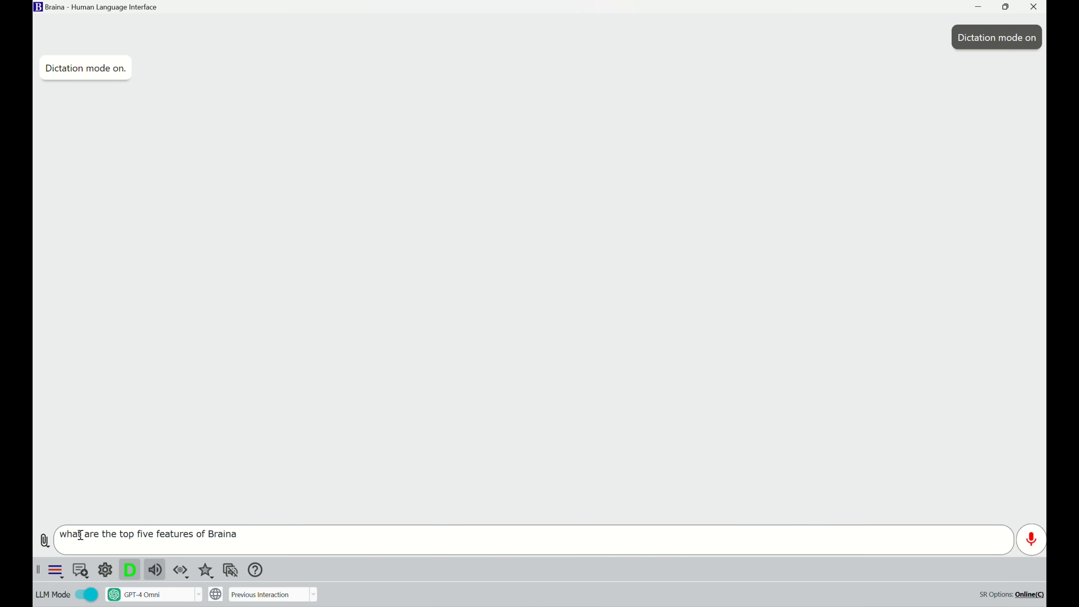
pyautogui.write('?')
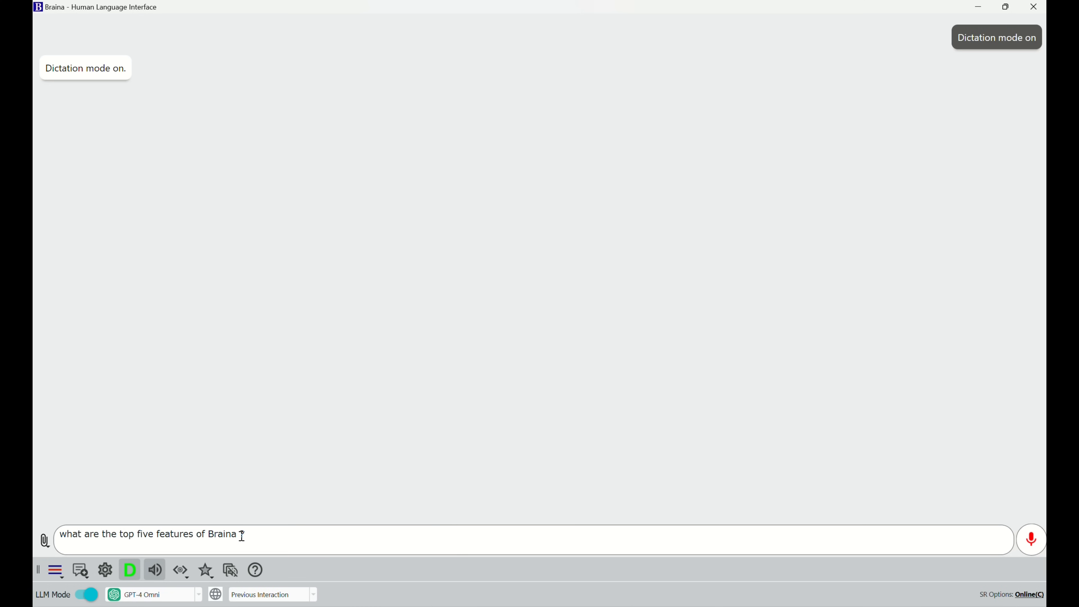
pyautogui.write('?')
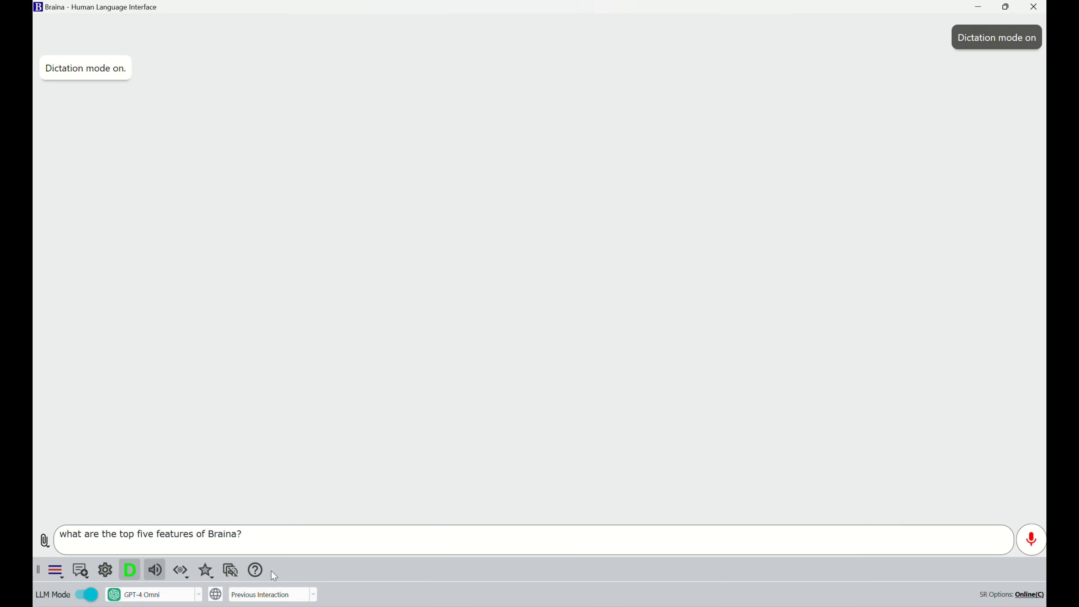
pyautogui.moveTo(299, 533)
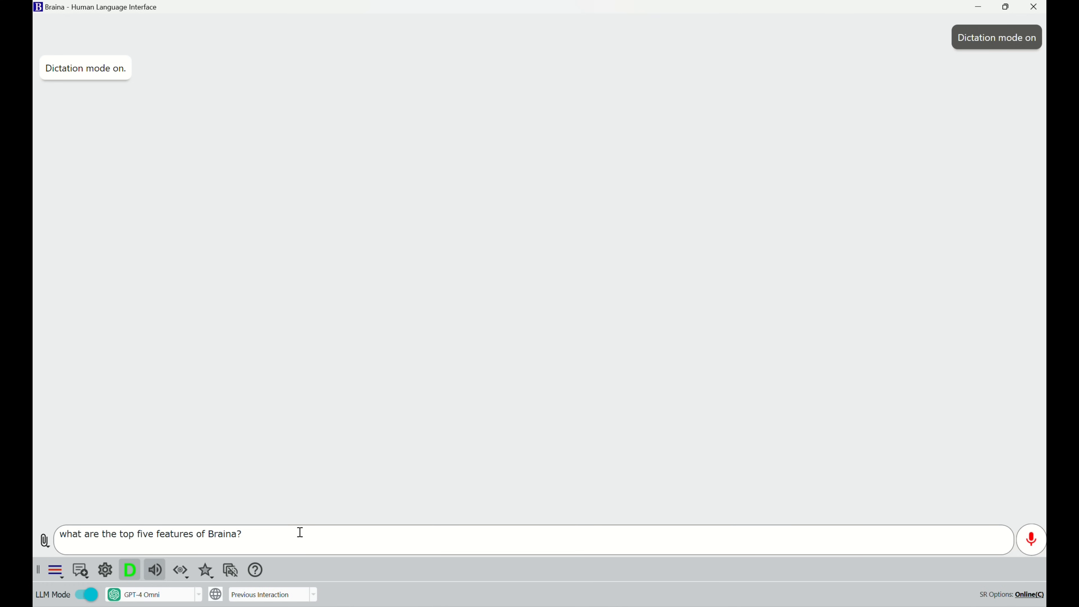
pyautogui.press('Return')
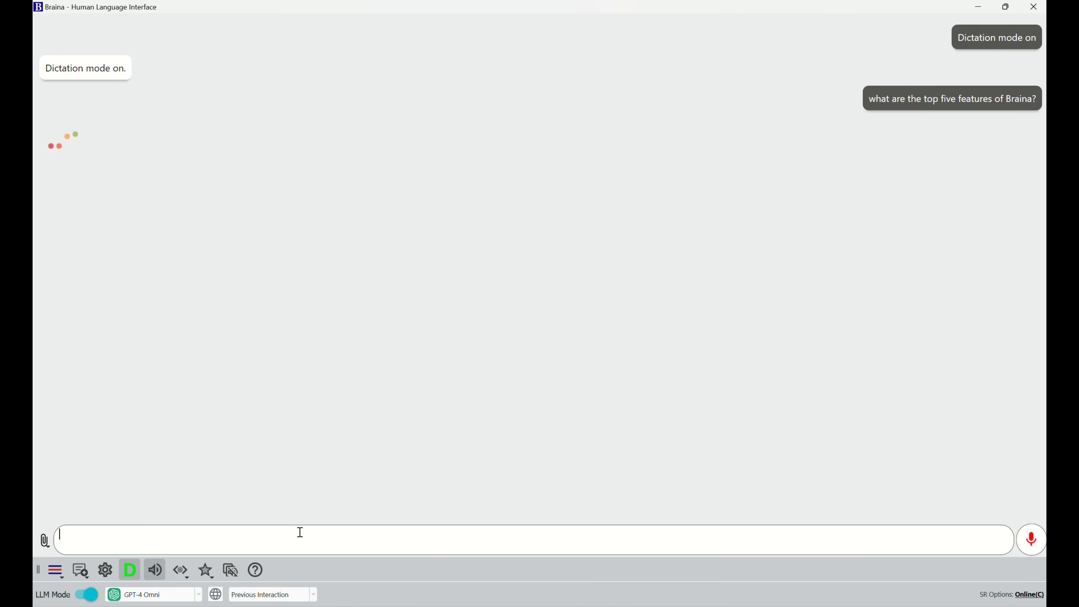